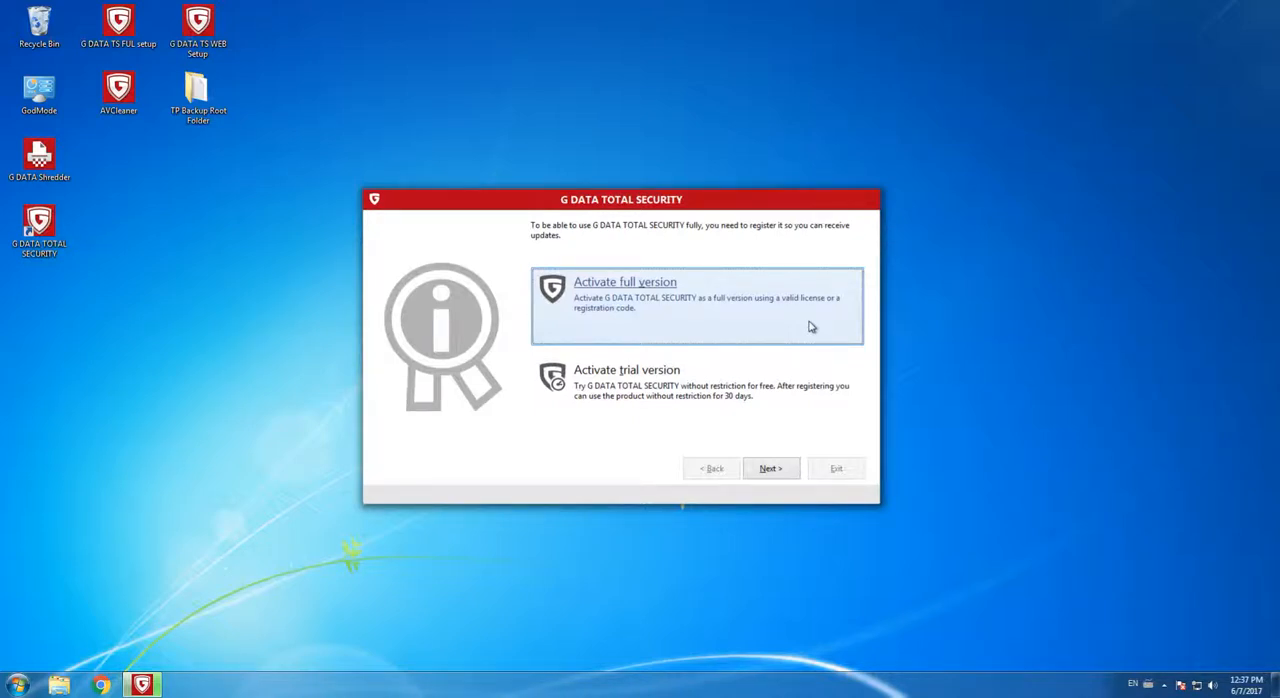
mouse_move(808, 331)
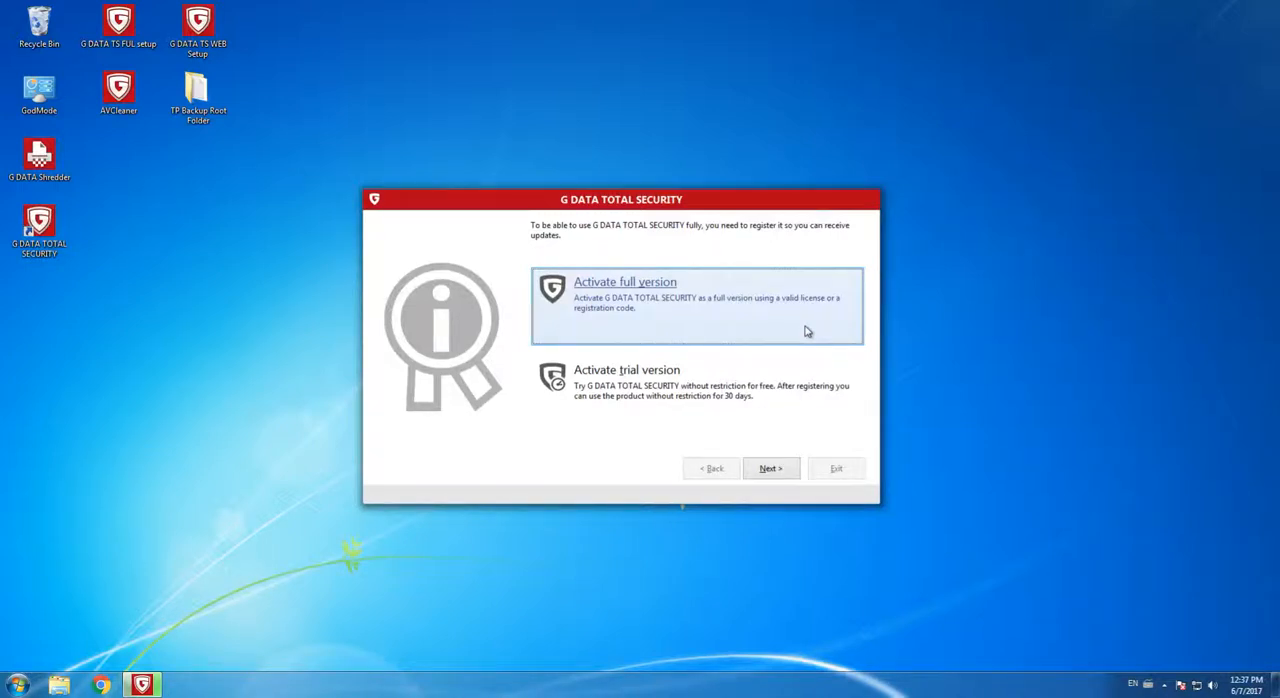
Continue with full version activation and choose entering a new registration number
left_click(770, 468)
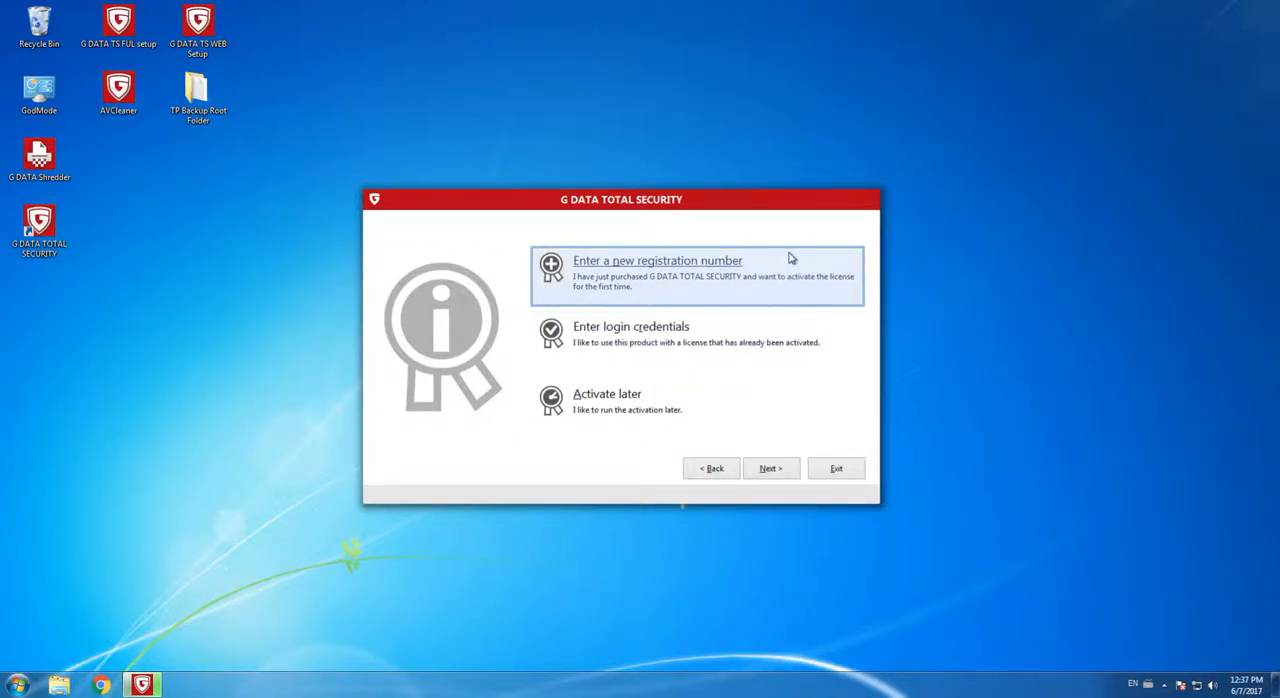
mouse_move(785, 334)
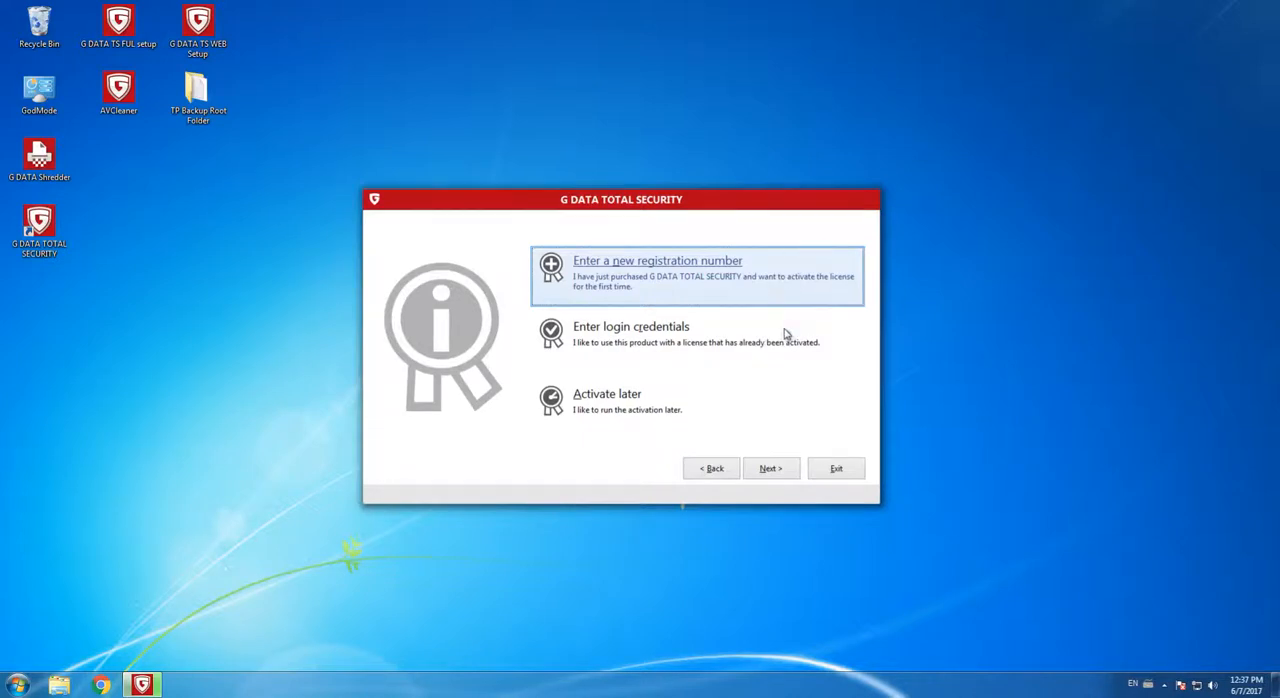
left_click(697, 334)
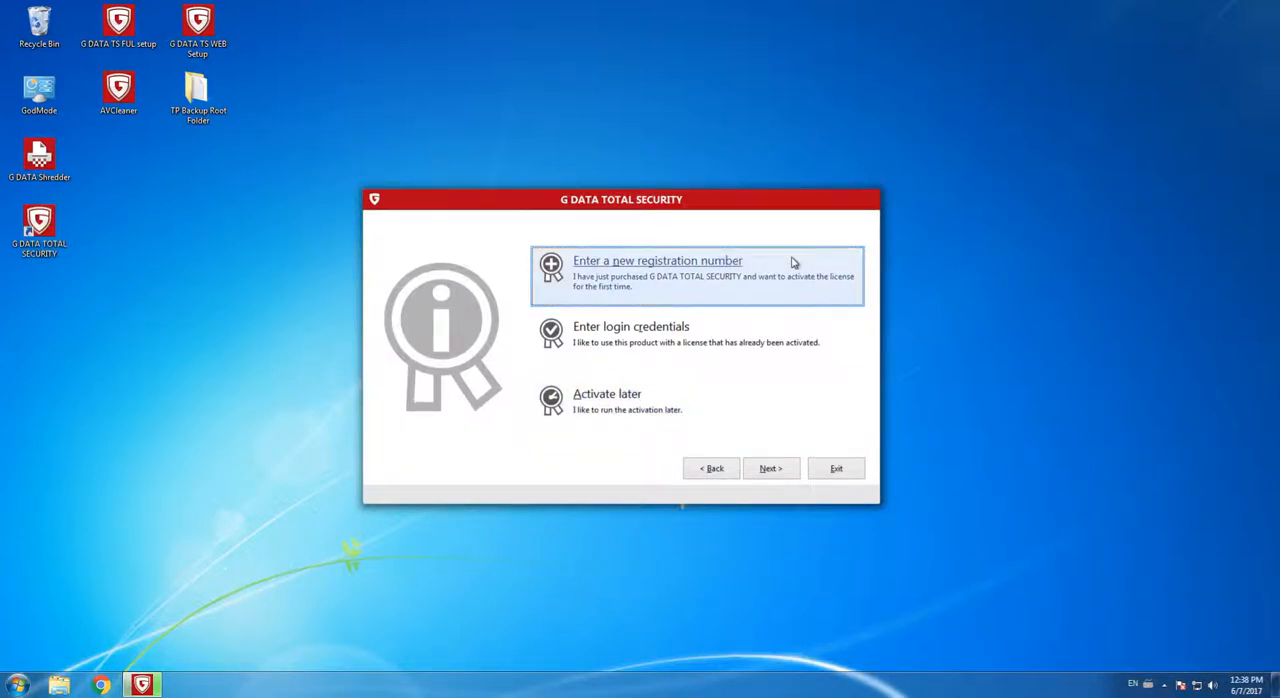
mouse_move(795, 270)
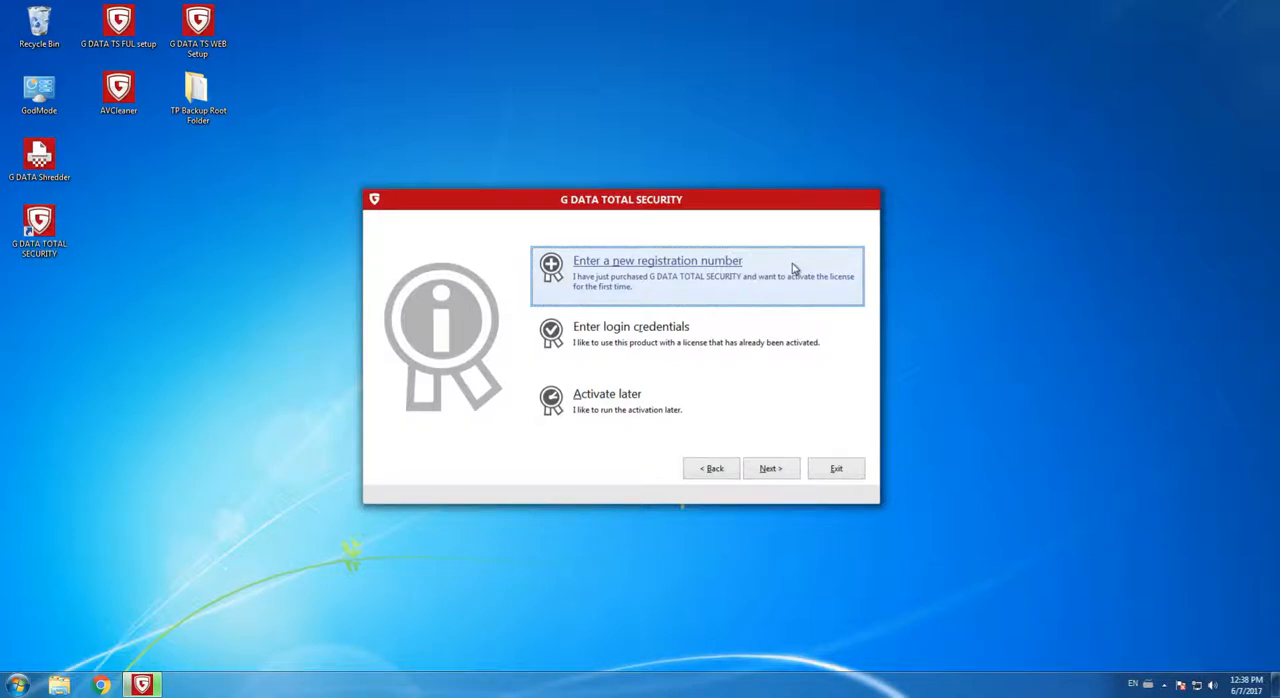
left_click(770, 468)
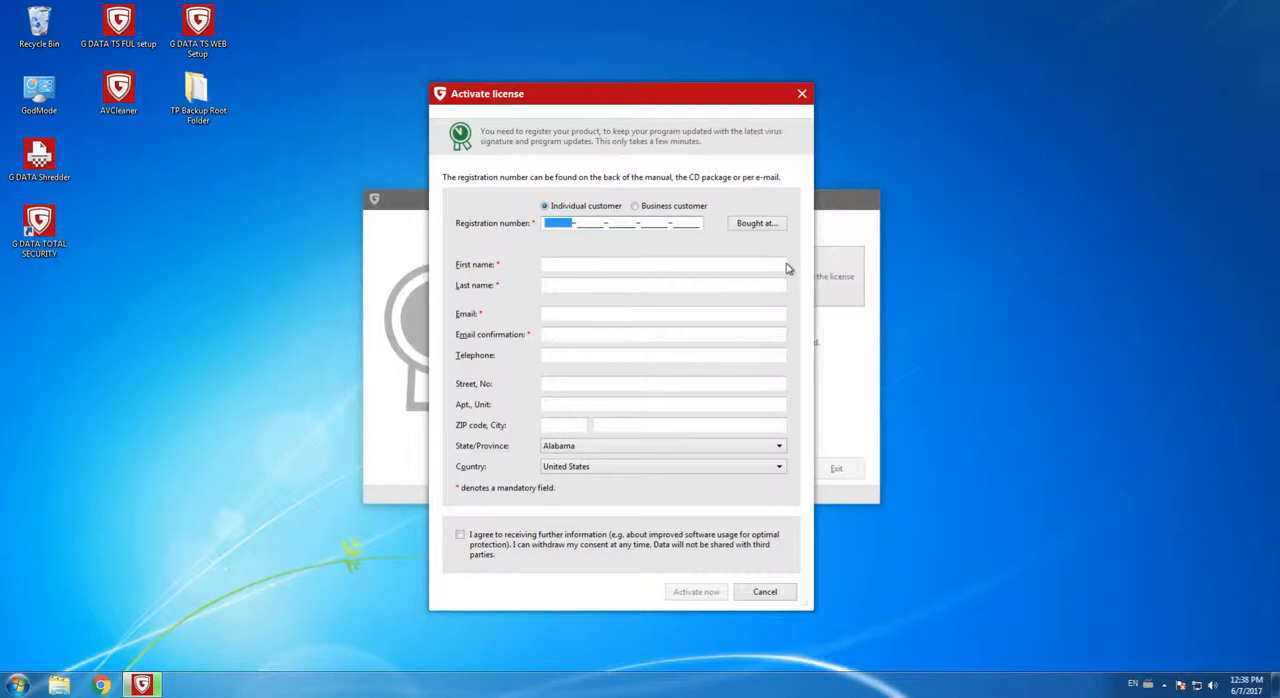
mouse_move(545, 243)
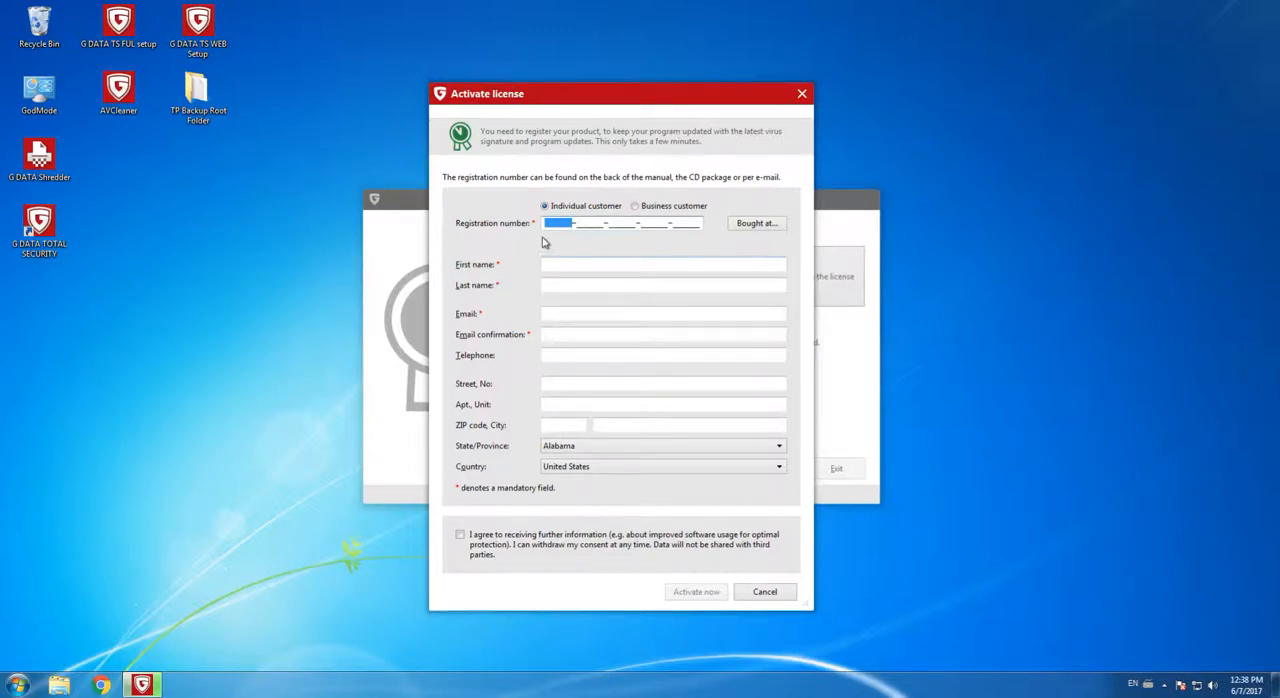
mouse_move(545, 278)
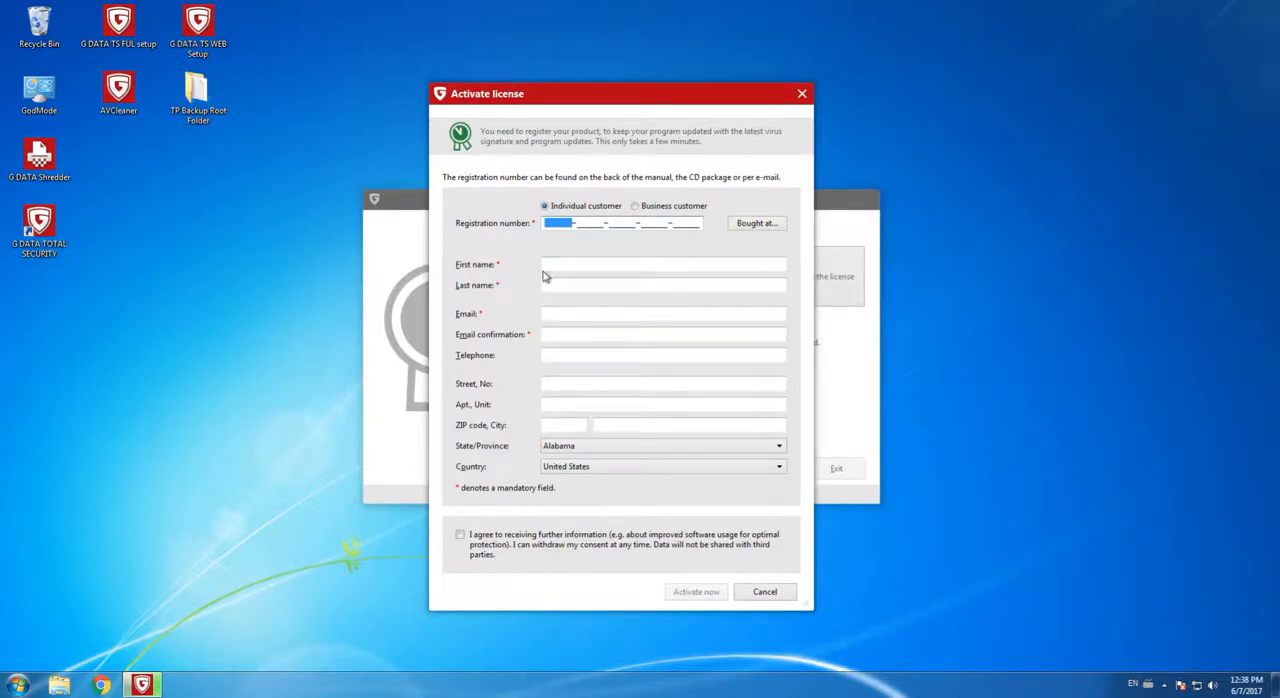
mouse_move(548, 346)
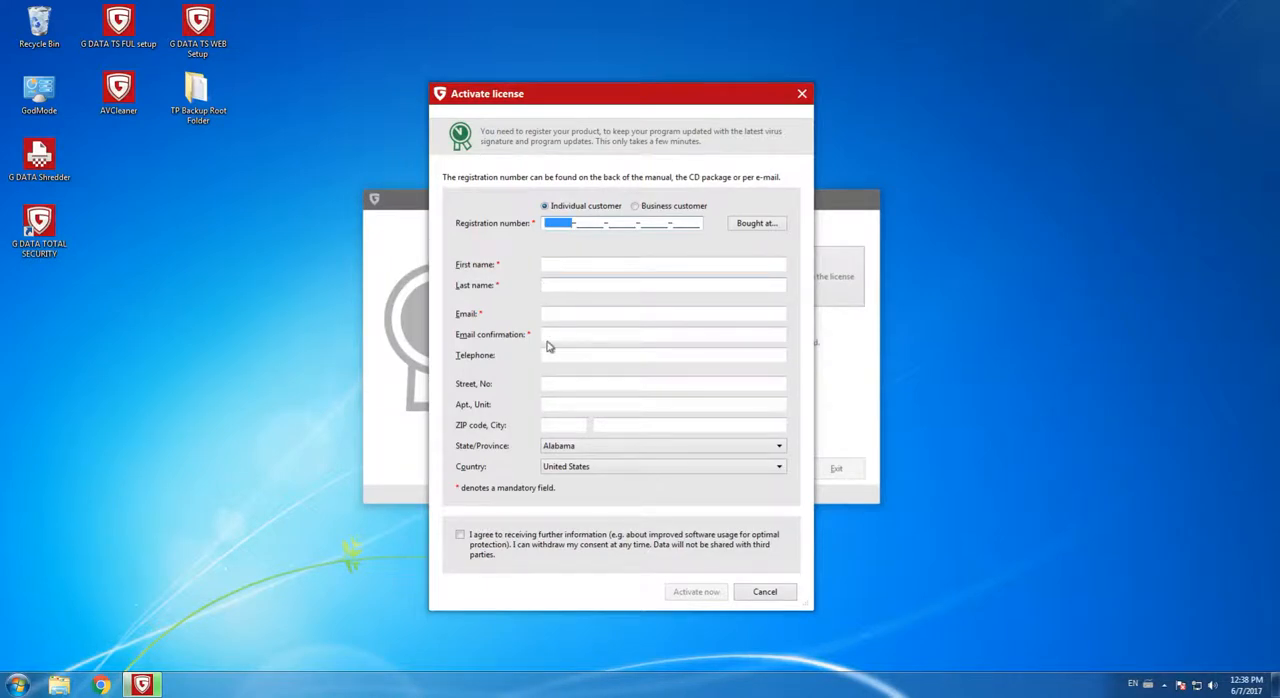
mouse_move(518, 320)
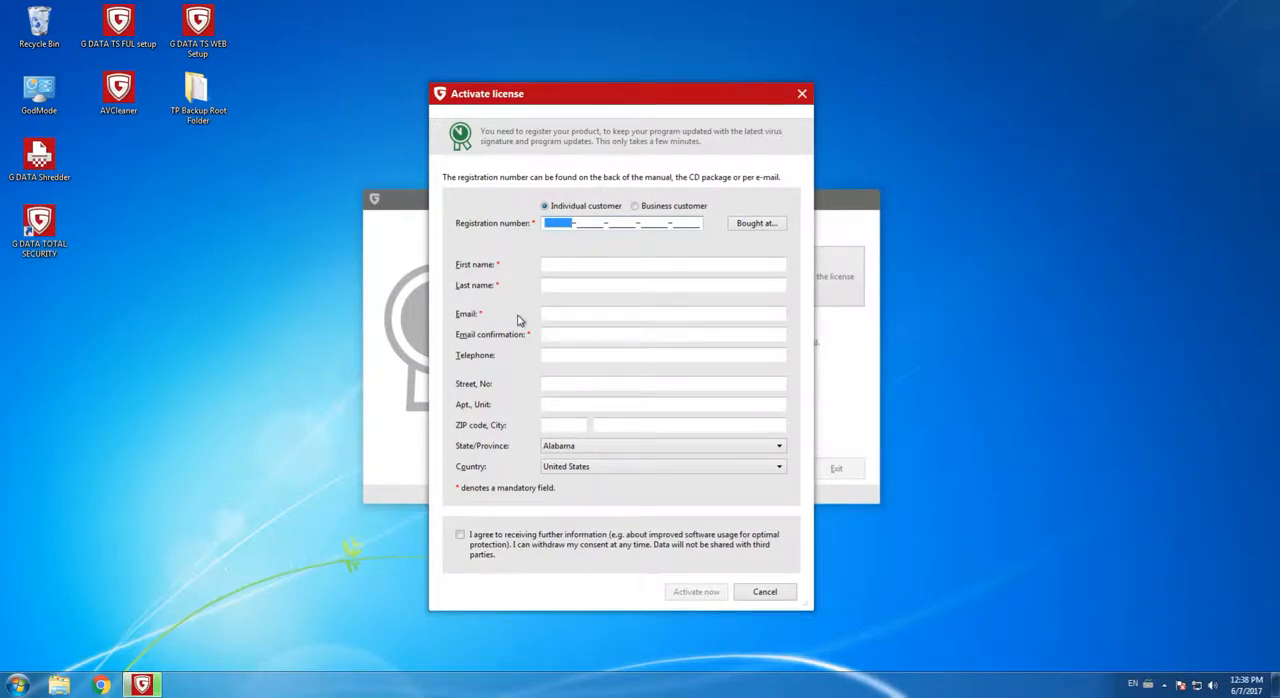
mouse_move(620, 455)
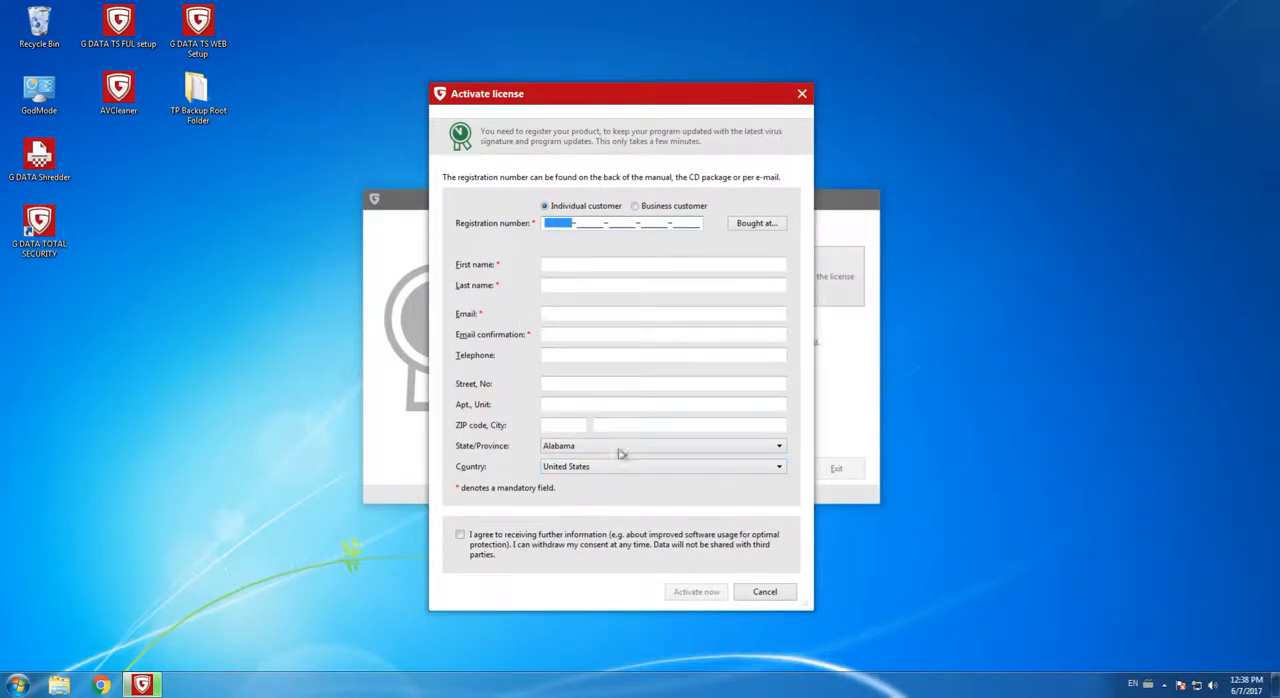
mouse_move(584, 248)
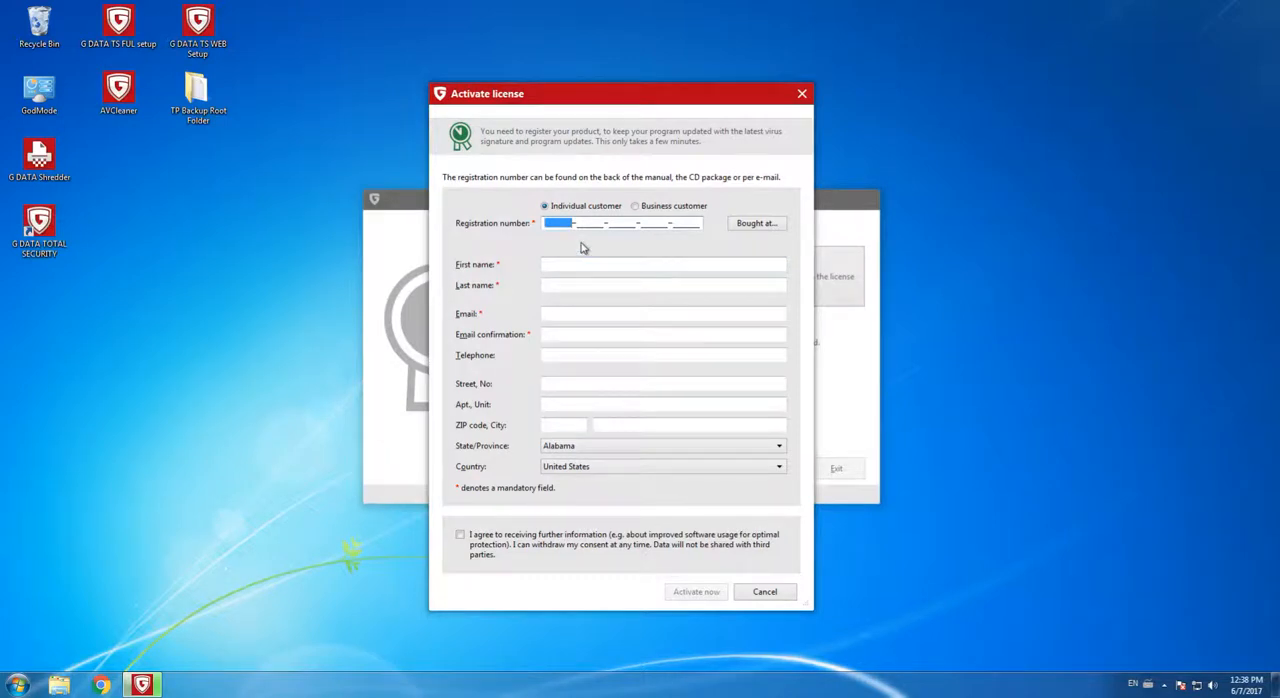
mouse_move(589, 245)
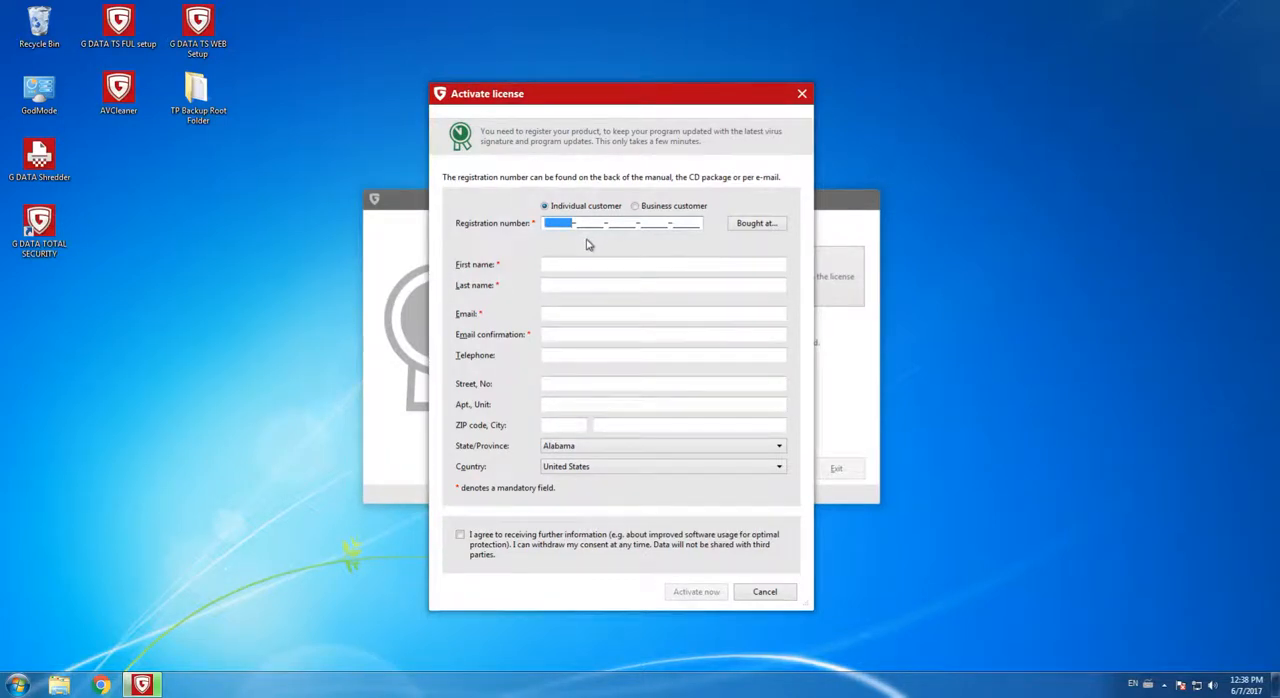
mouse_move(583, 250)
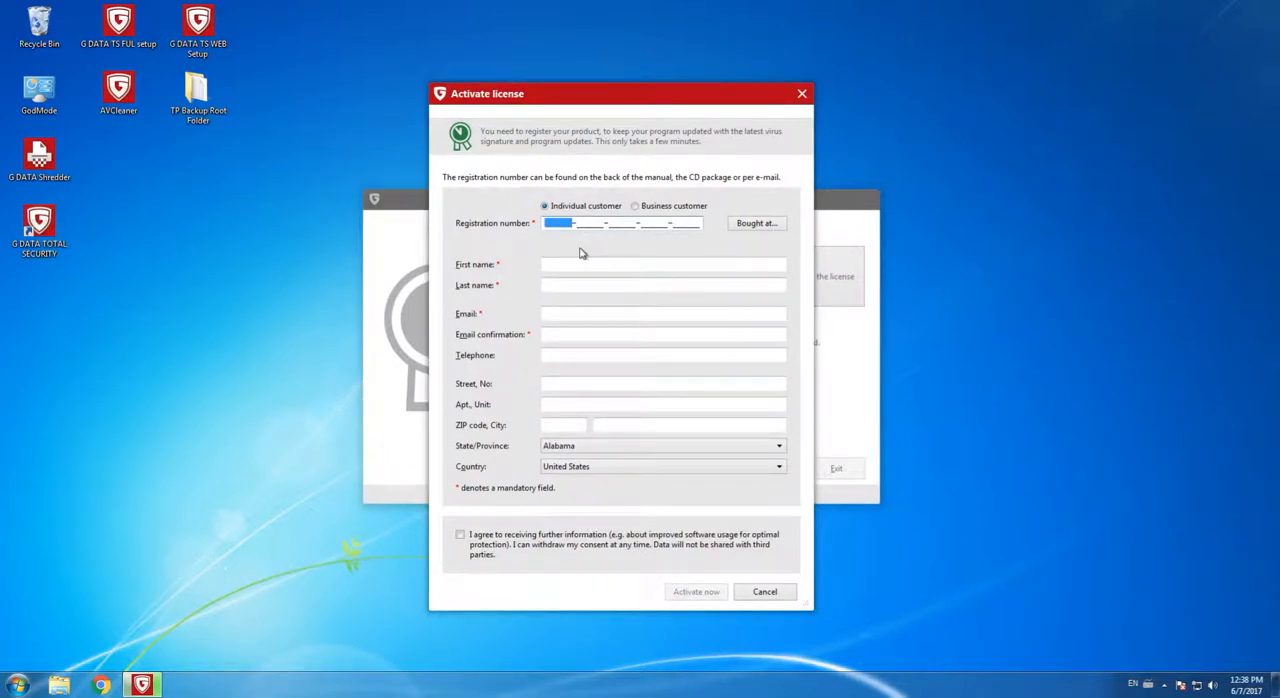
mouse_move(740, 482)
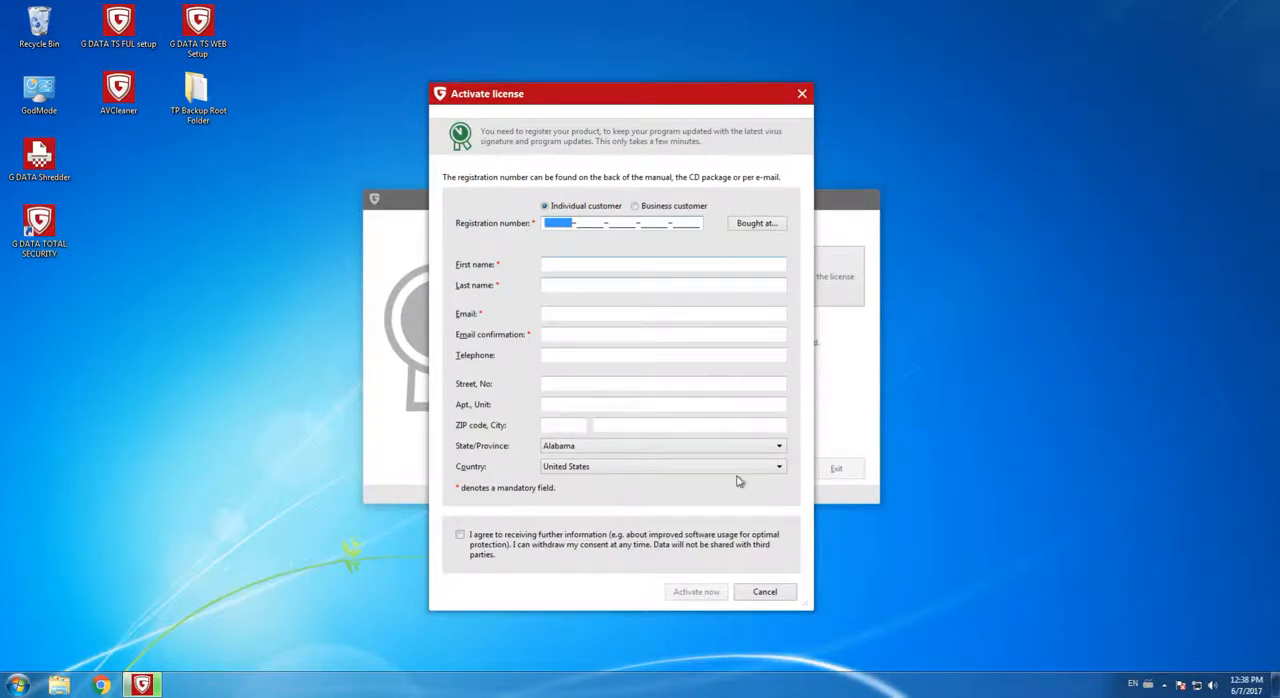
left_click(764, 591)
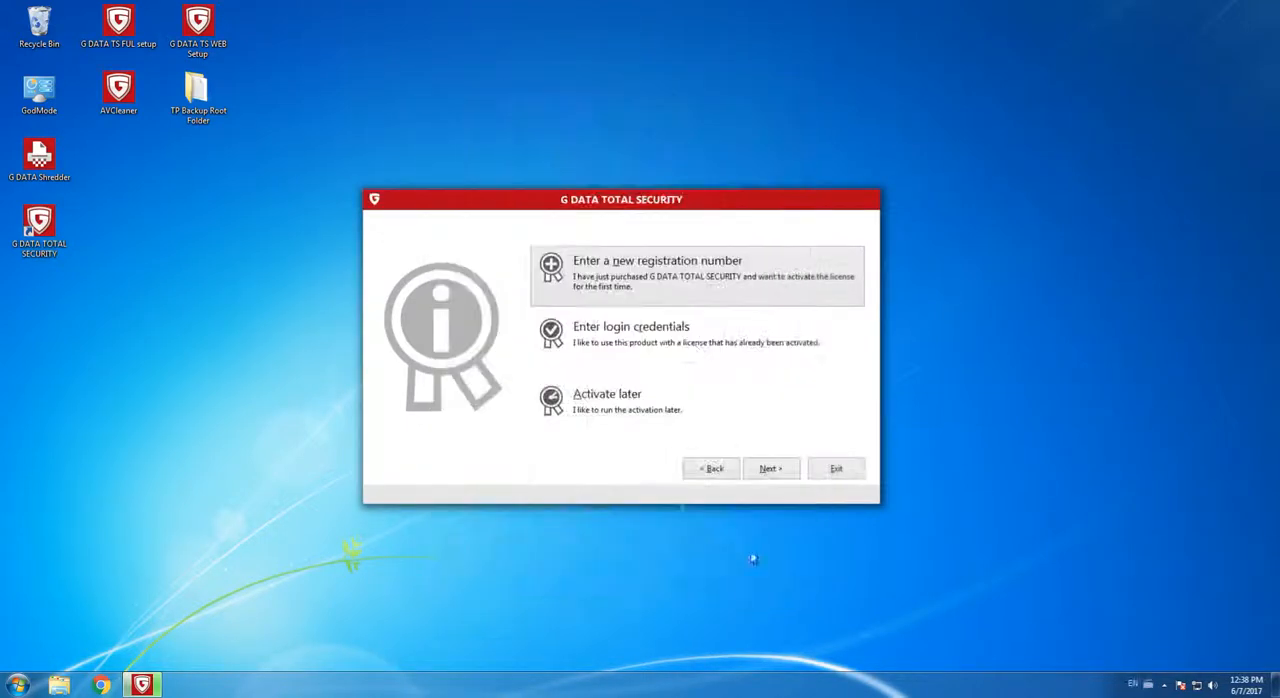